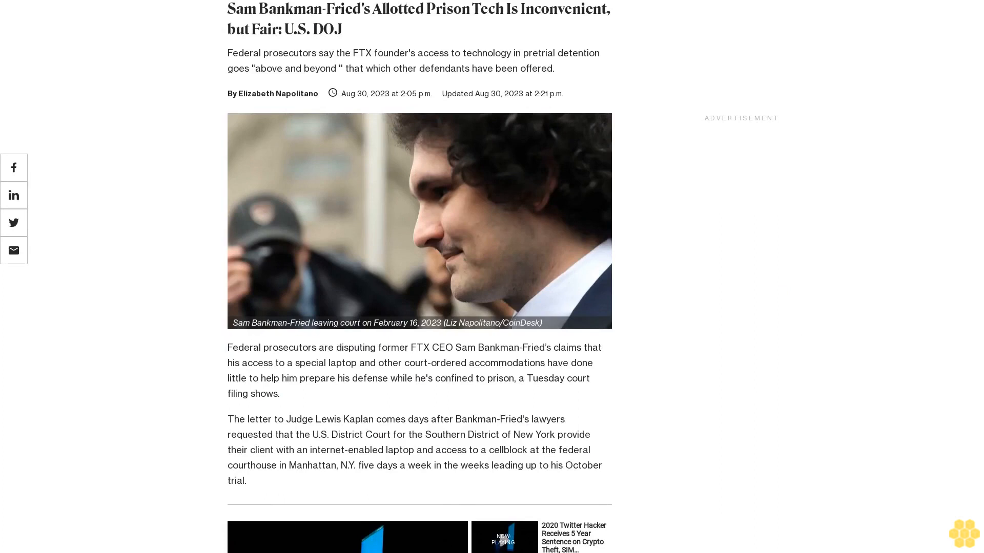
scroll(down, 3)
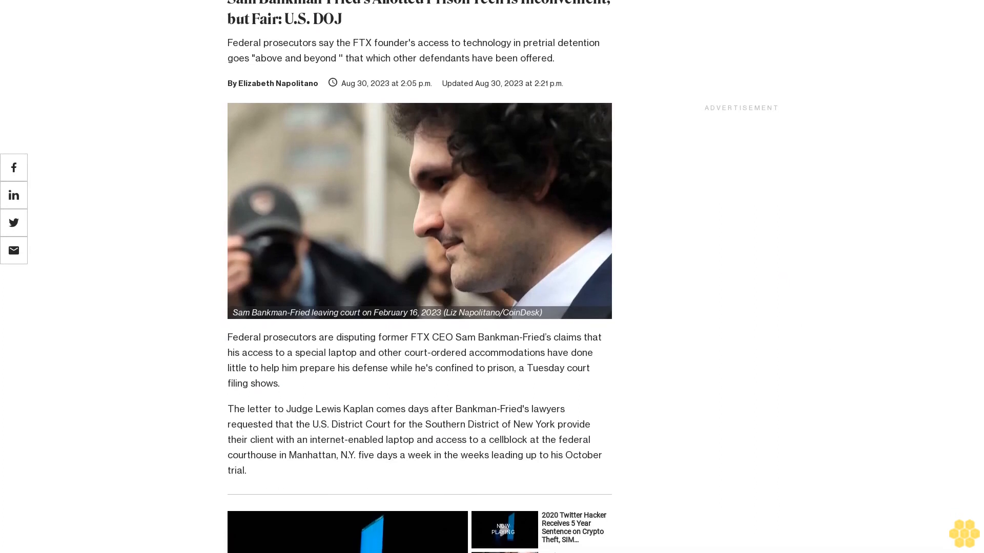
scroll(down, 3)
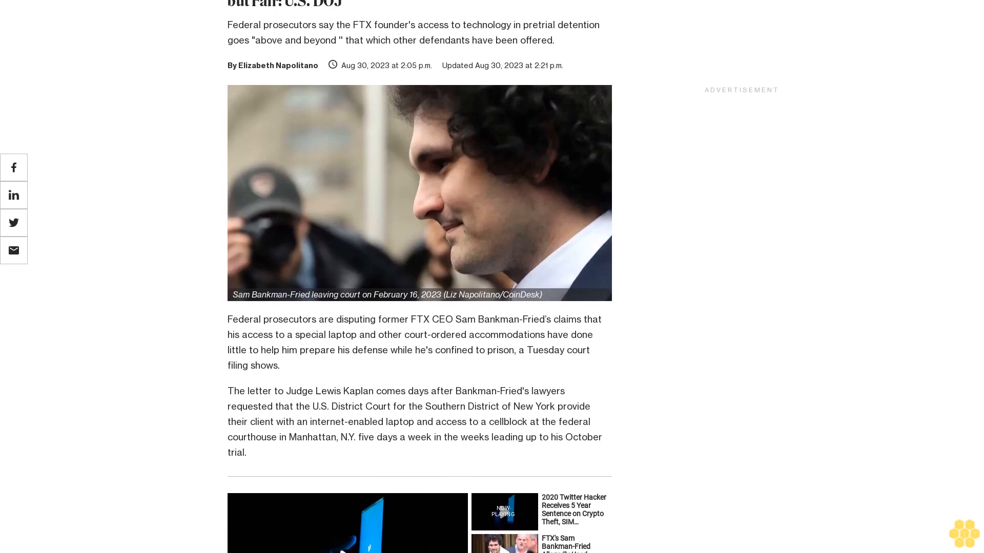
scroll(down, 3)
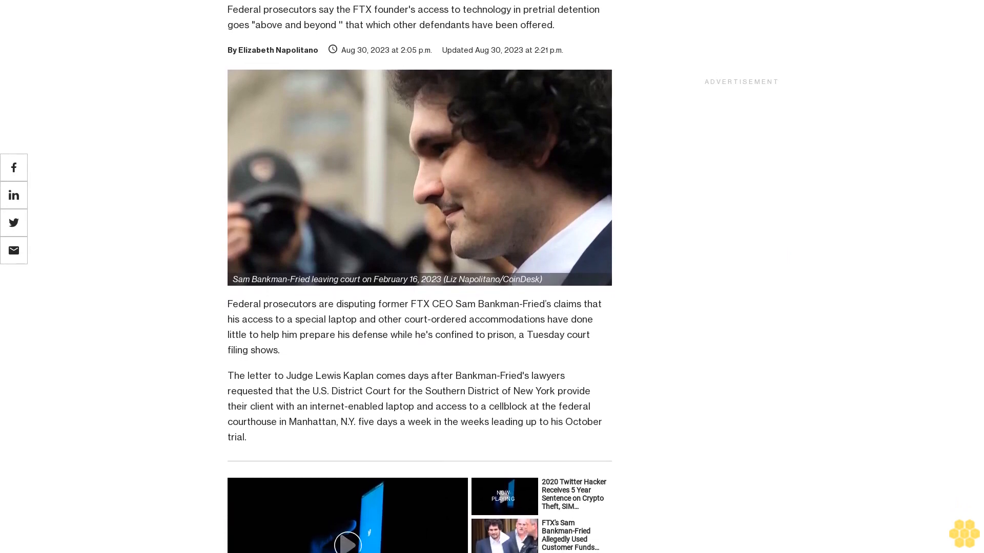
scroll(down, 3)
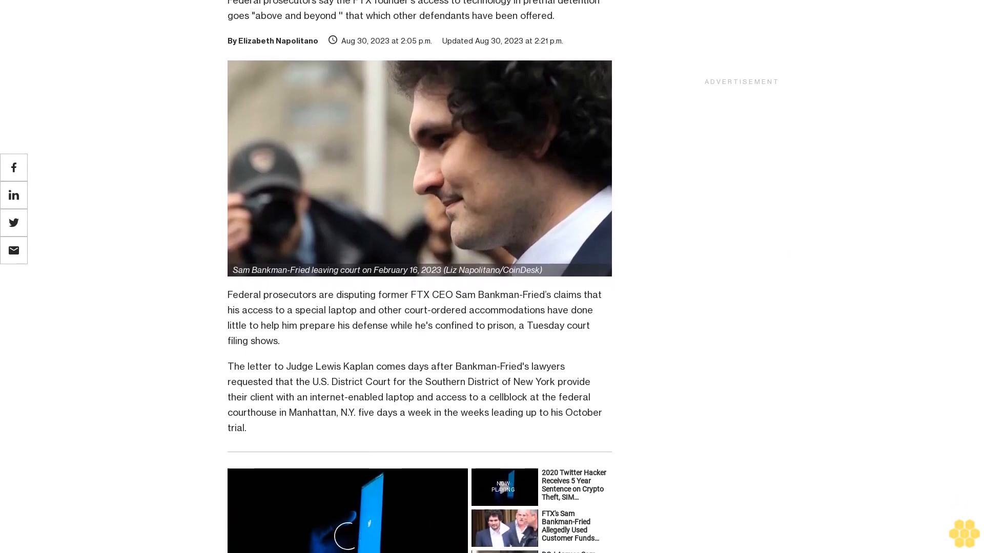
scroll(down, 3)
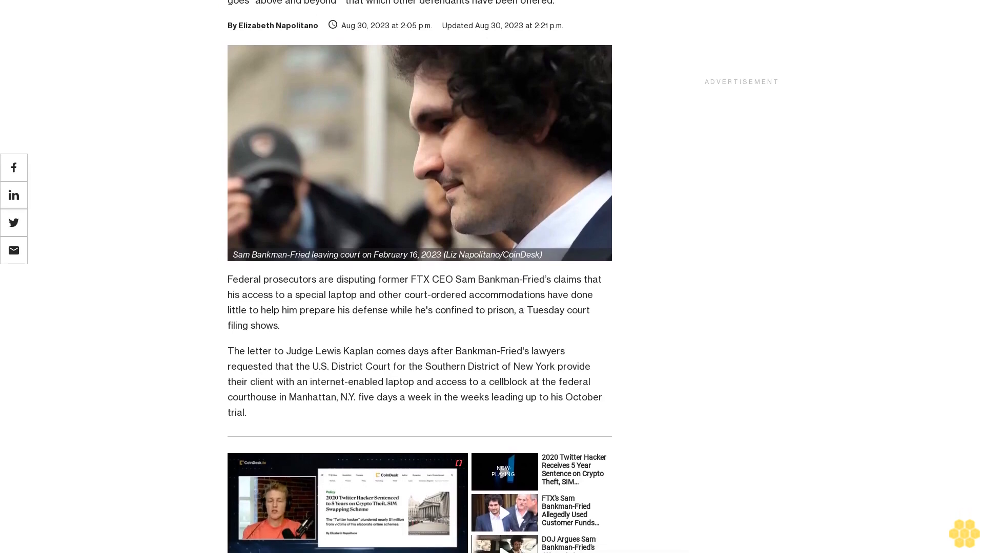
scroll(down, 3)
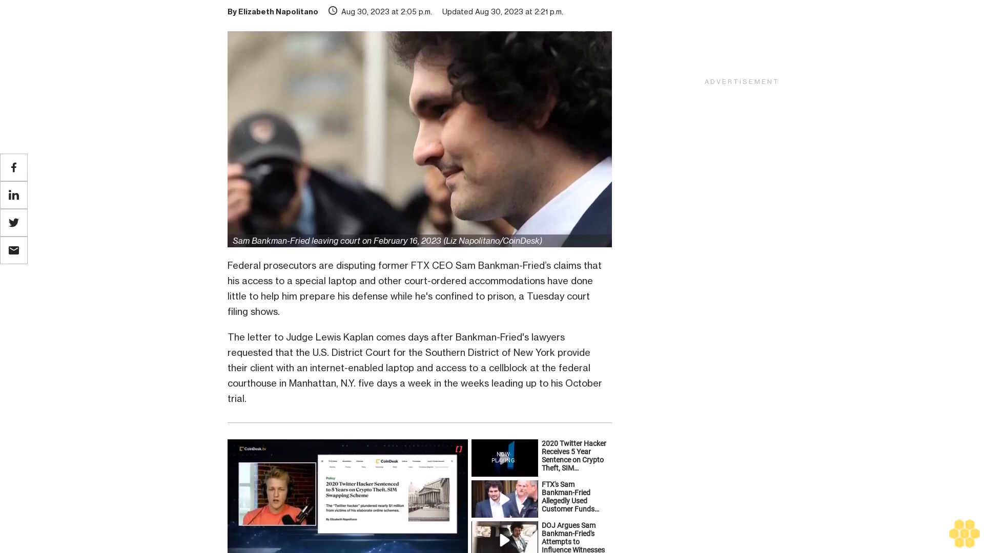
scroll(down, 3)
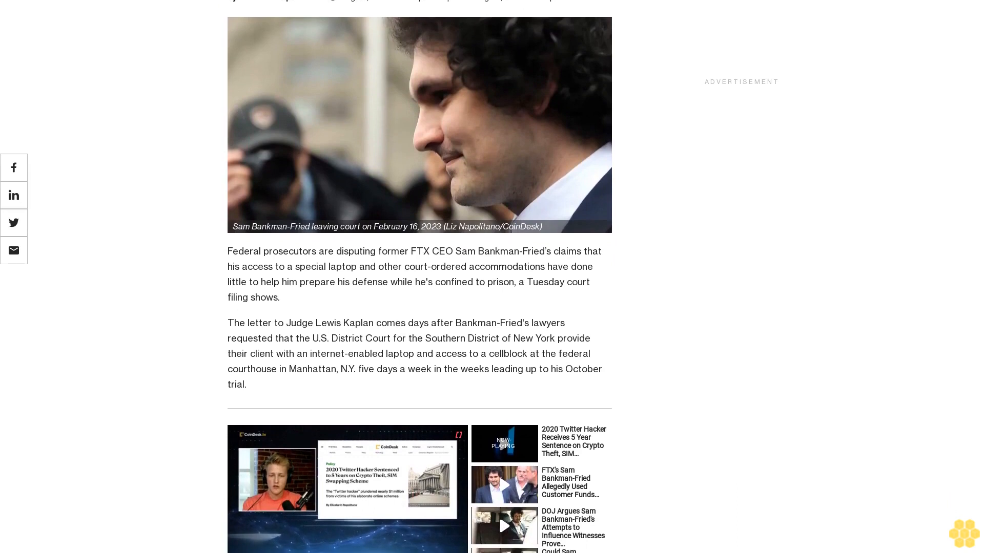
scroll(down, 3)
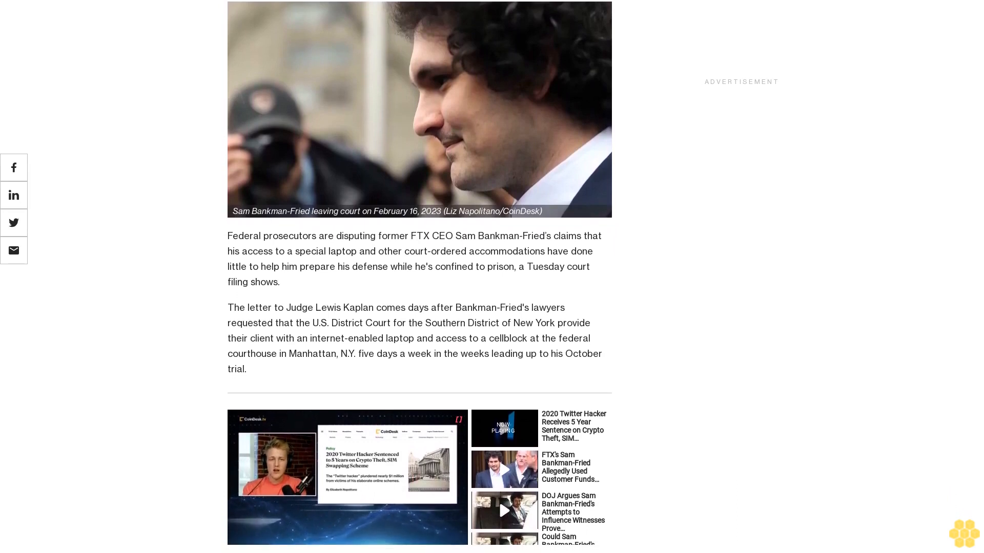
scroll(down, 3)
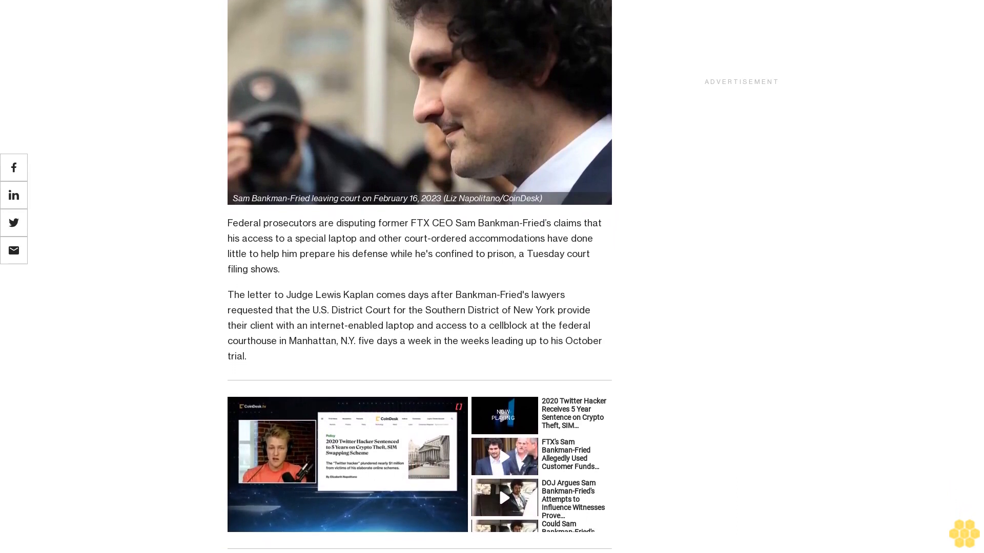
scroll(down, 3)
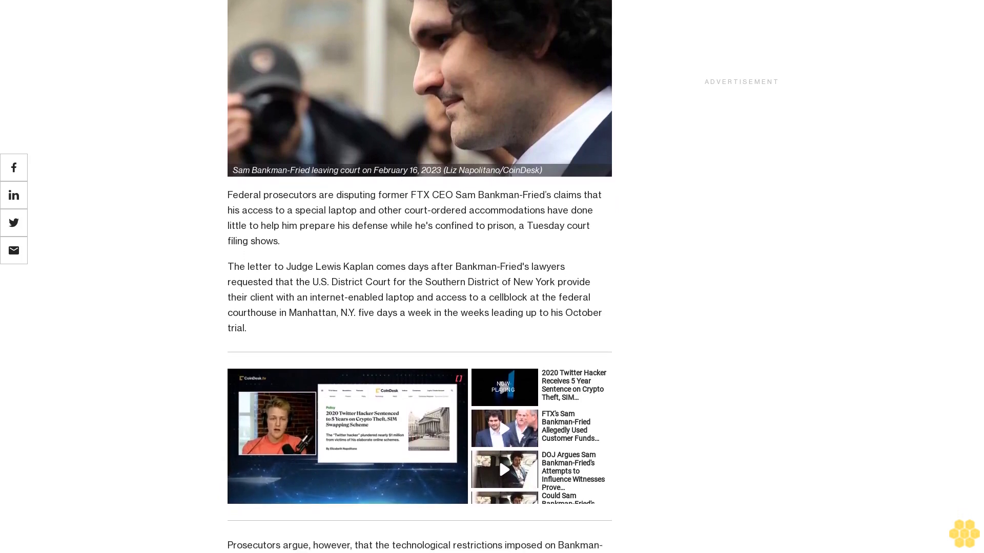
scroll(down, 3)
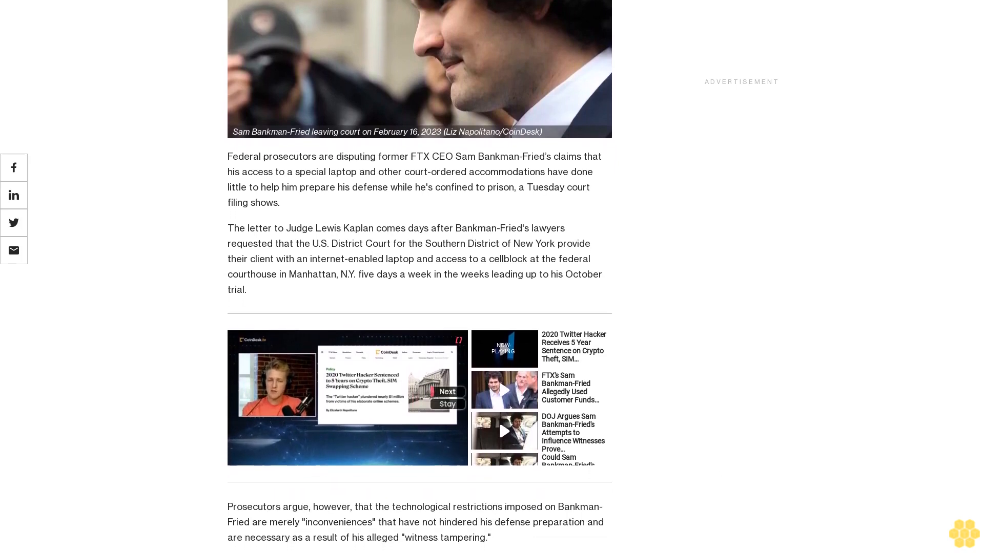
scroll(down, 3)
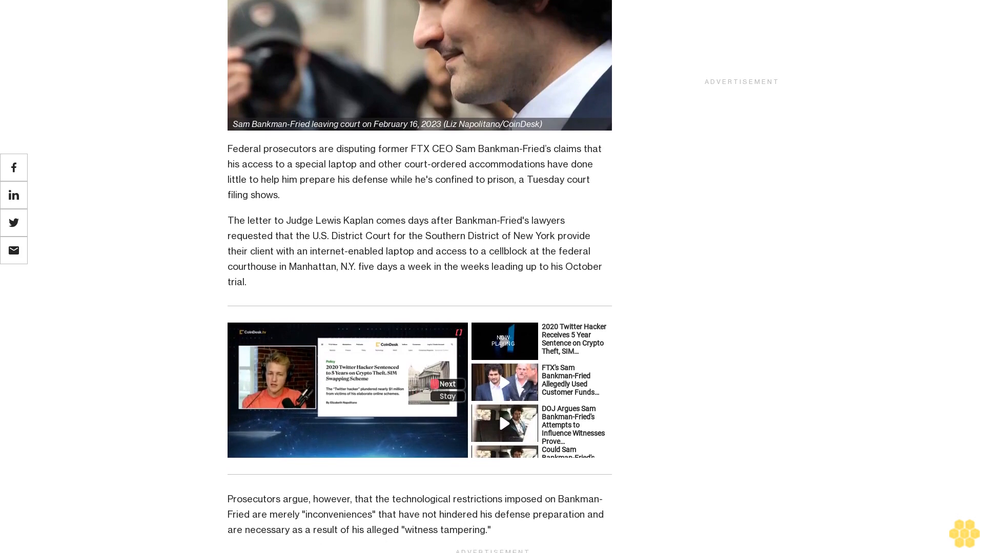
scroll(down, 3)
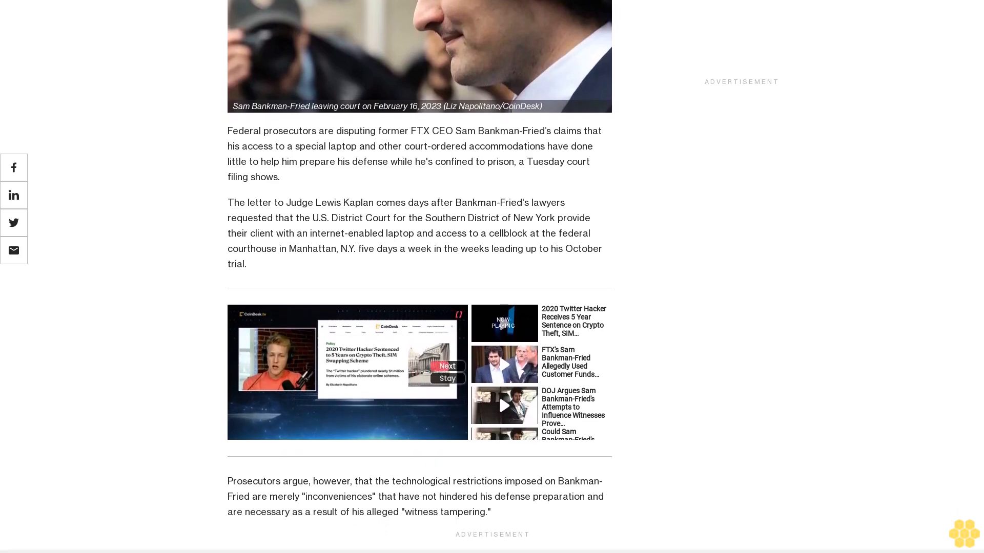
scroll(down, 3)
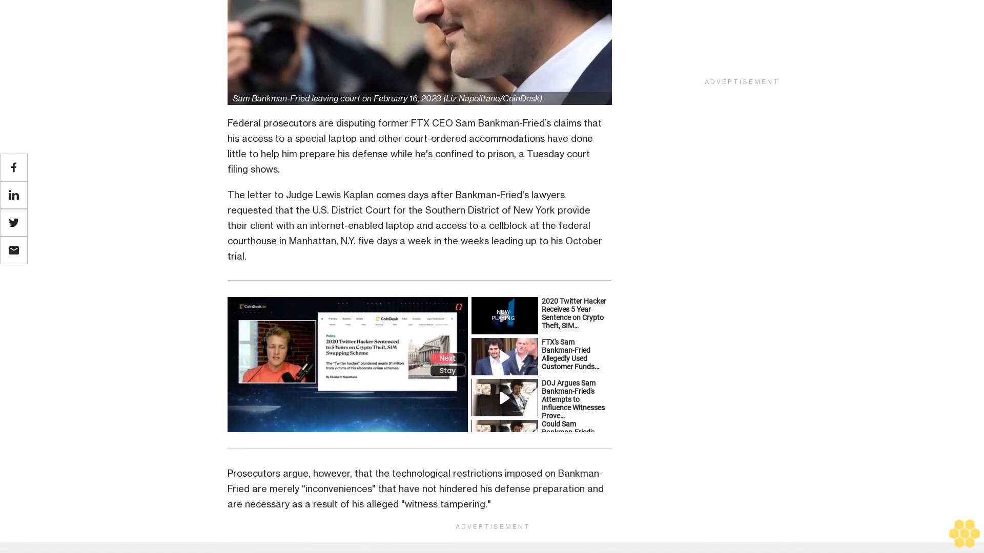
scroll(down, 3)
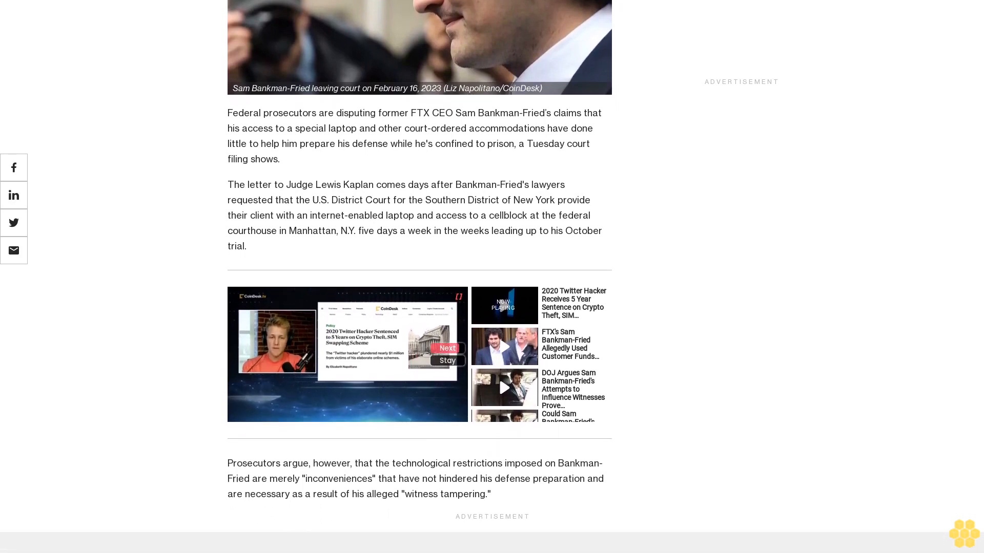
scroll(down, 3)
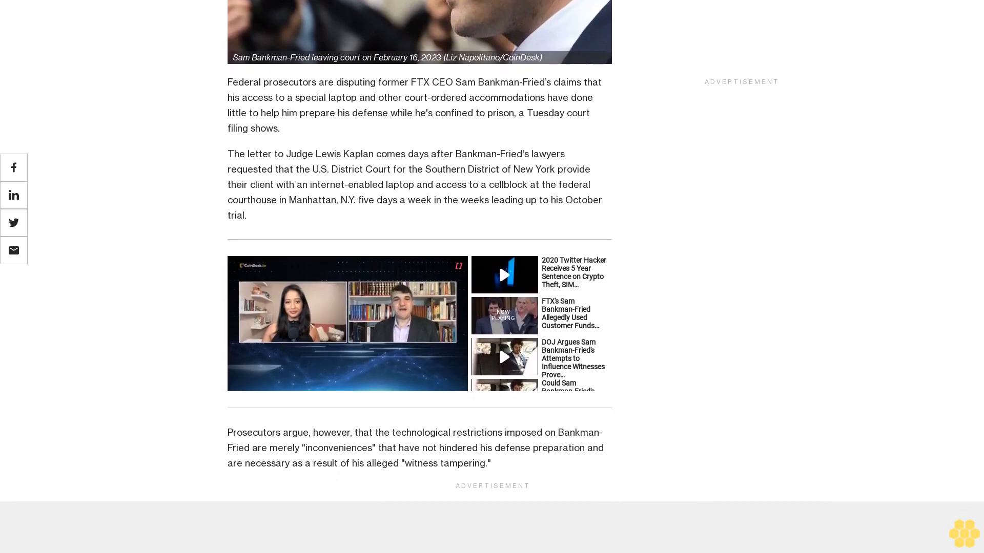
scroll(down, 3)
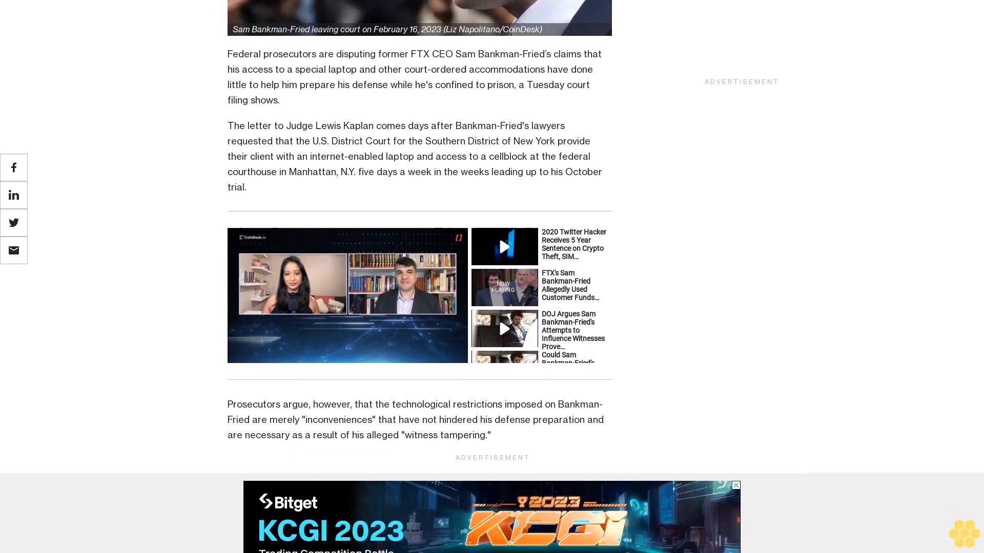
scroll(down, 3)
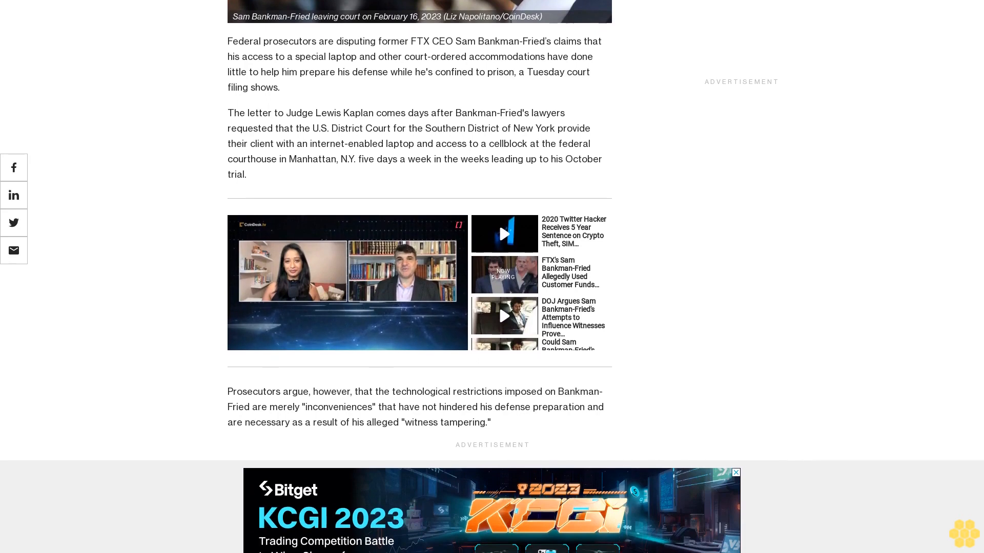
scroll(down, 3)
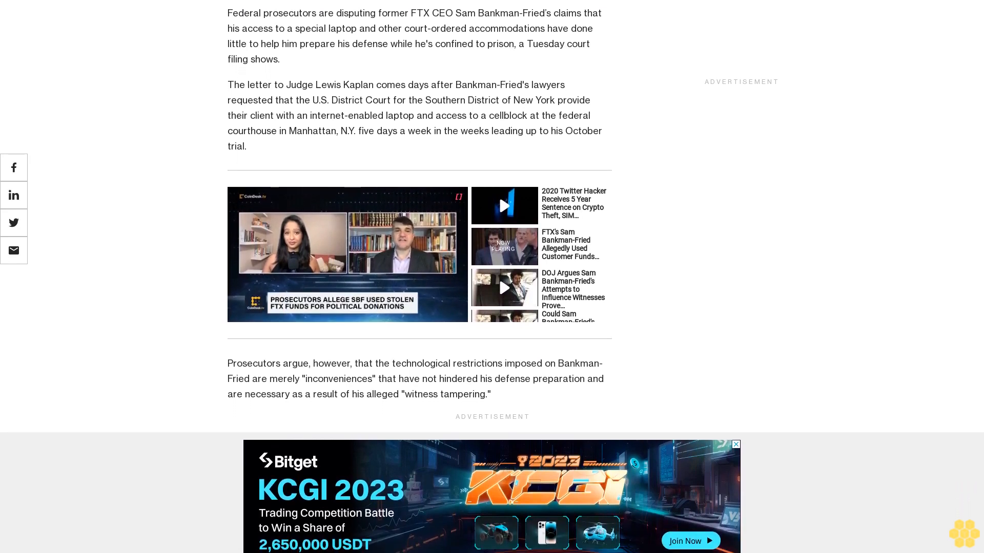
scroll(down, 3)
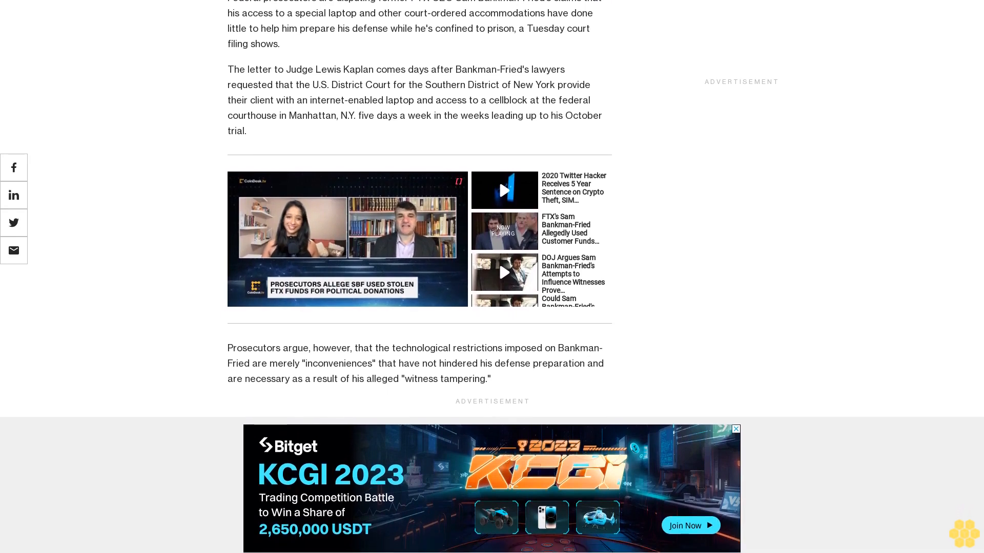
scroll(down, 3)
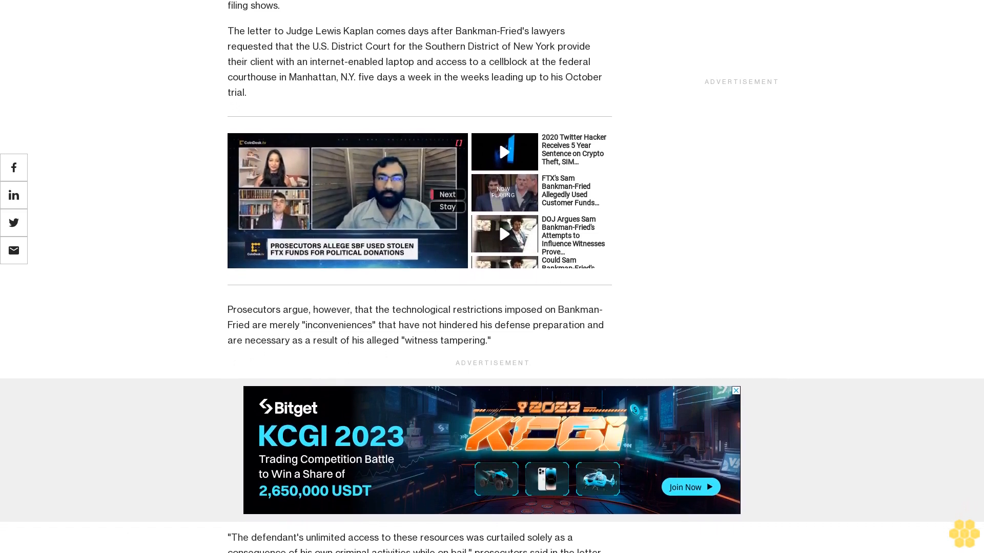
scroll(down, 3)
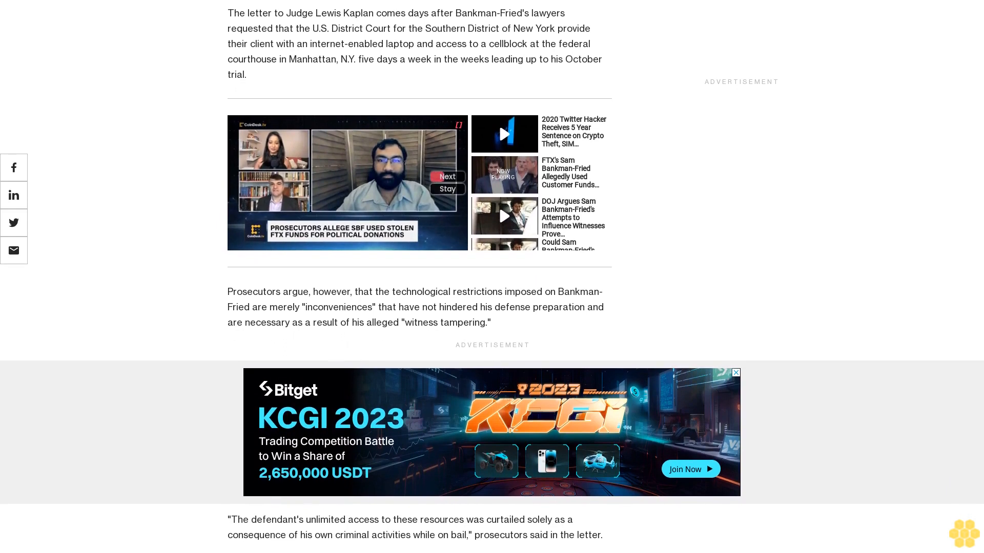
scroll(down, 3)
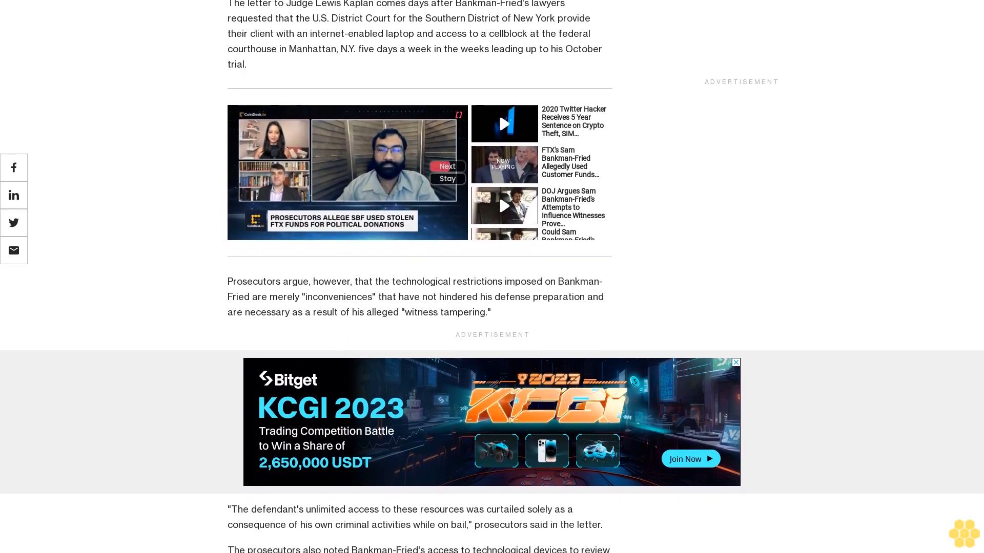
scroll(down, 3)
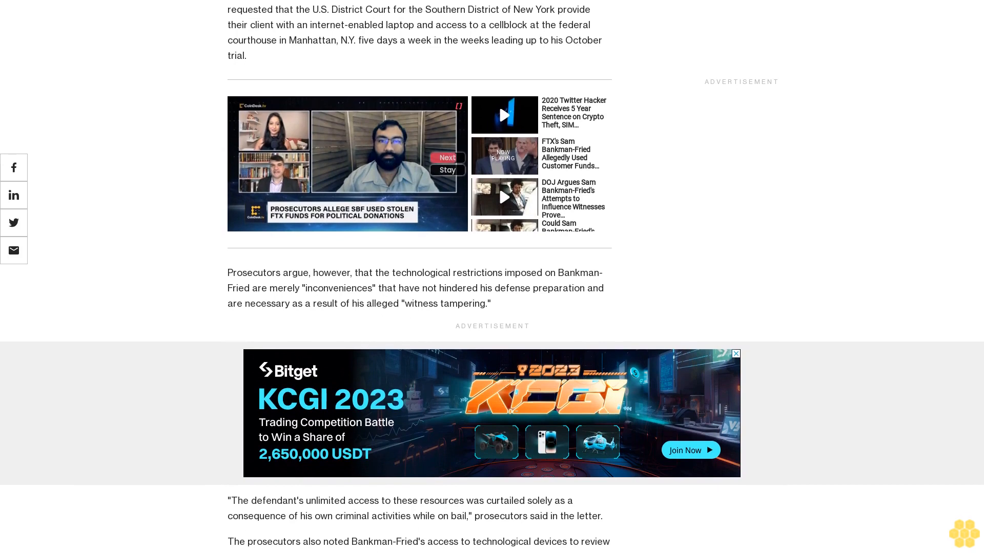
scroll(down, 3)
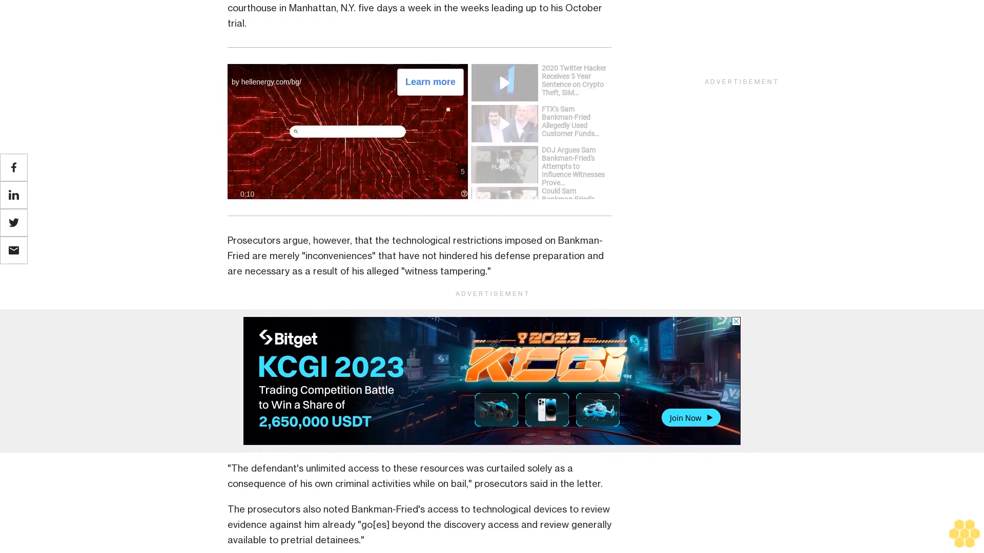
scroll(down, 3)
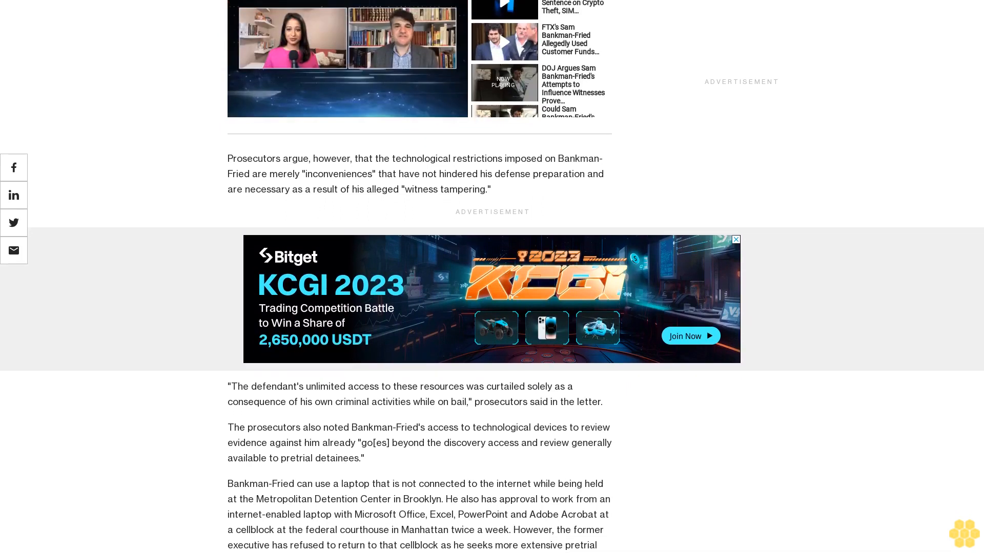
scroll(down, 3)
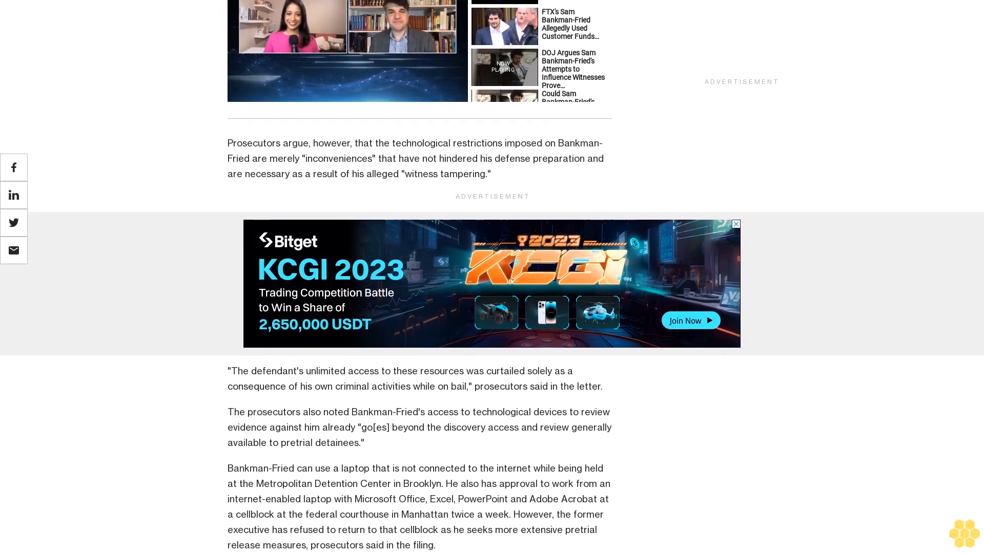
scroll(down, 3)
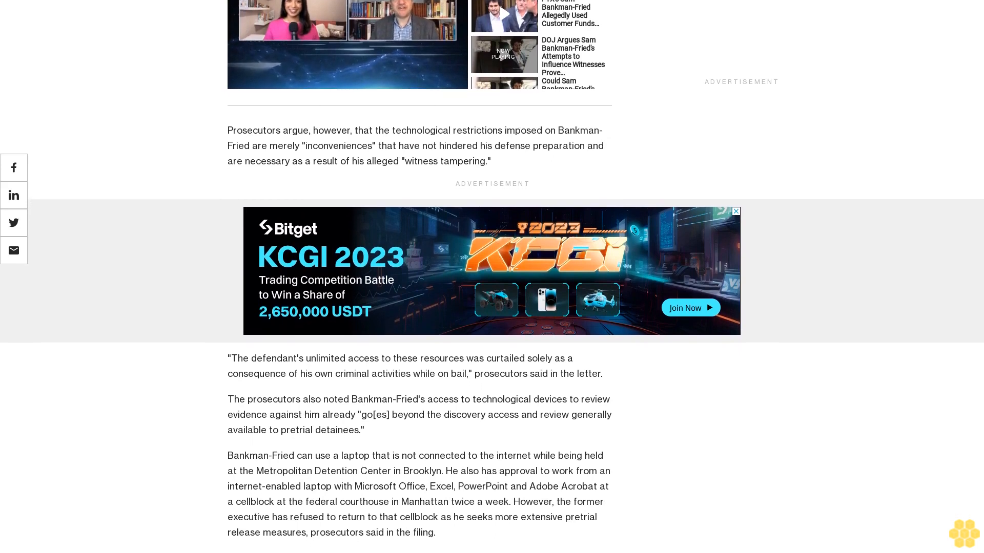
scroll(down, 3)
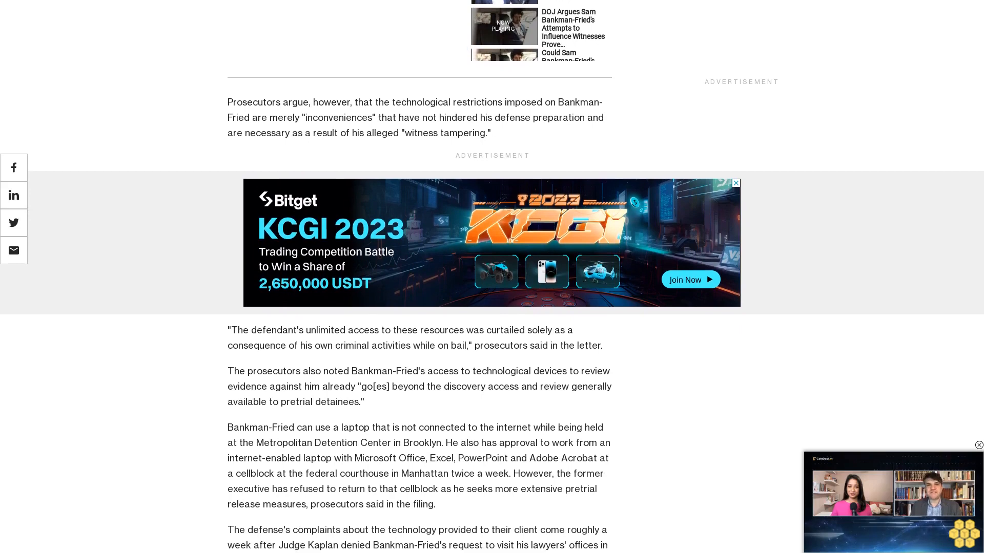
scroll(down, 3)
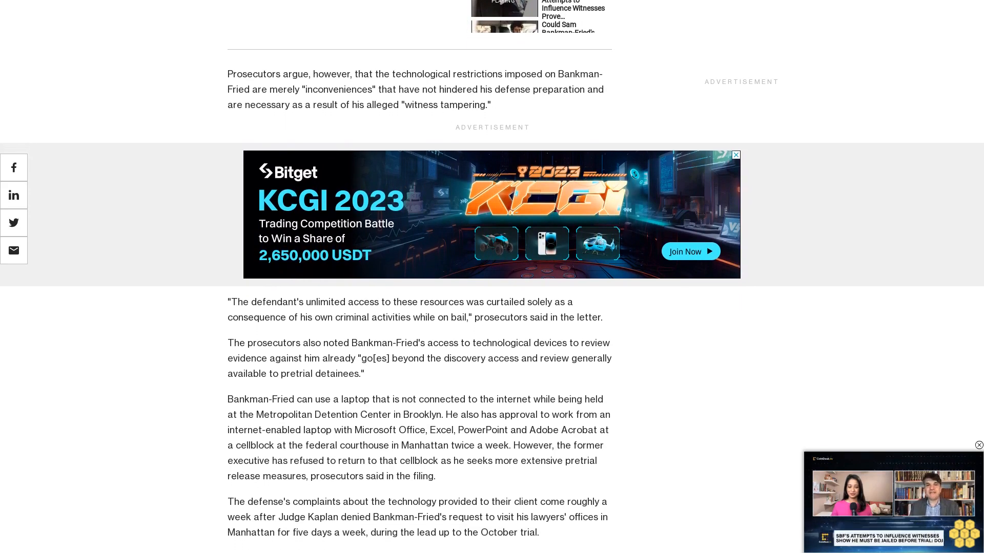
scroll(down, 3)
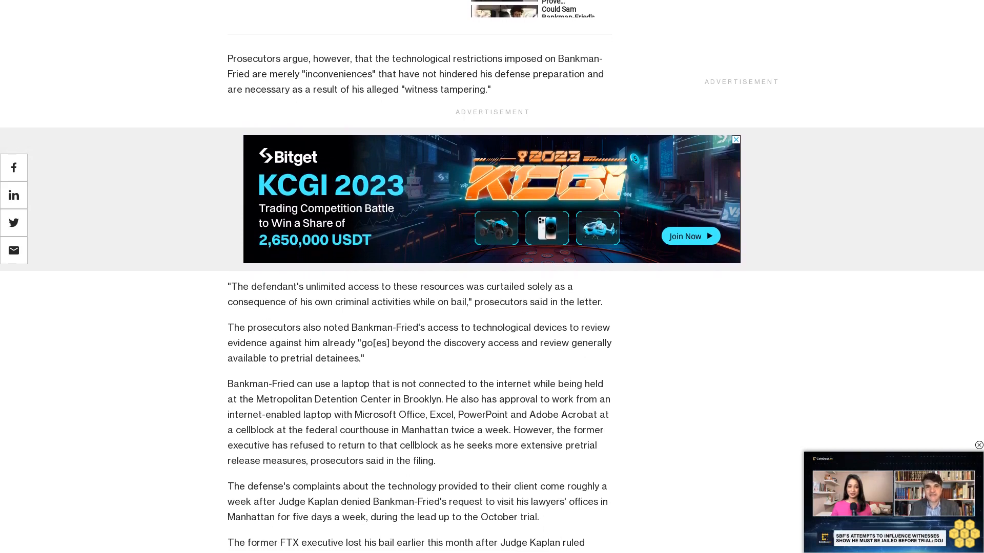
scroll(down, 3)
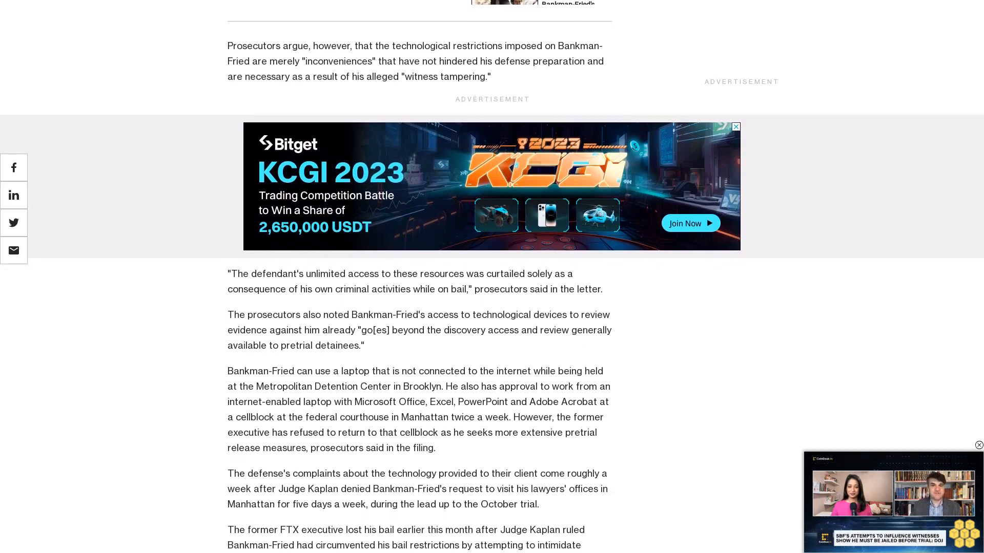
scroll(down, 3)
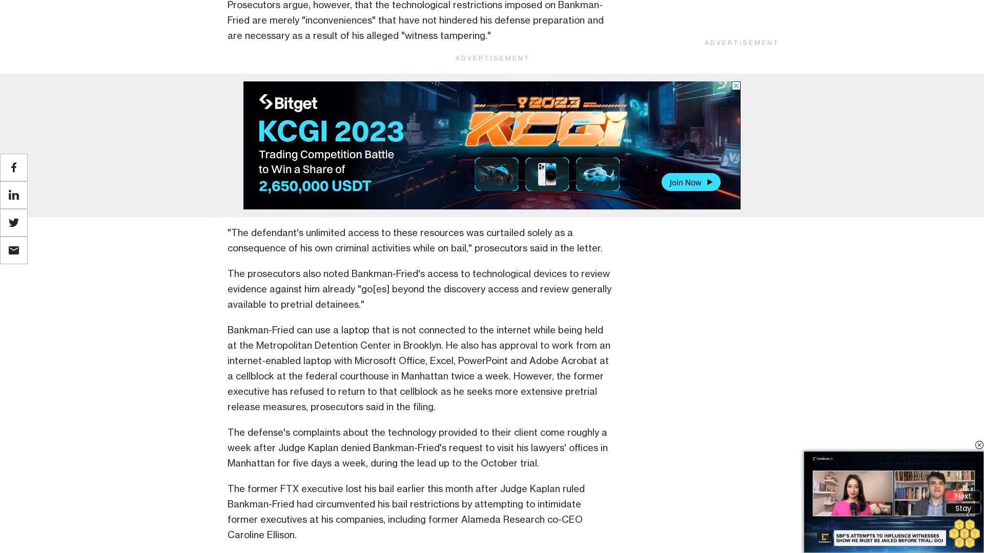
scroll(down, 3)
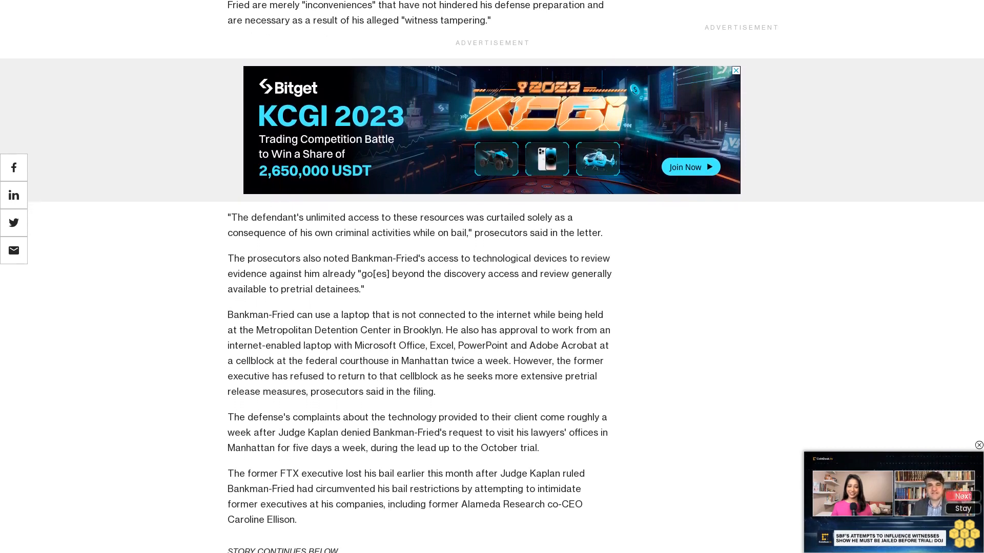
scroll(down, 3)
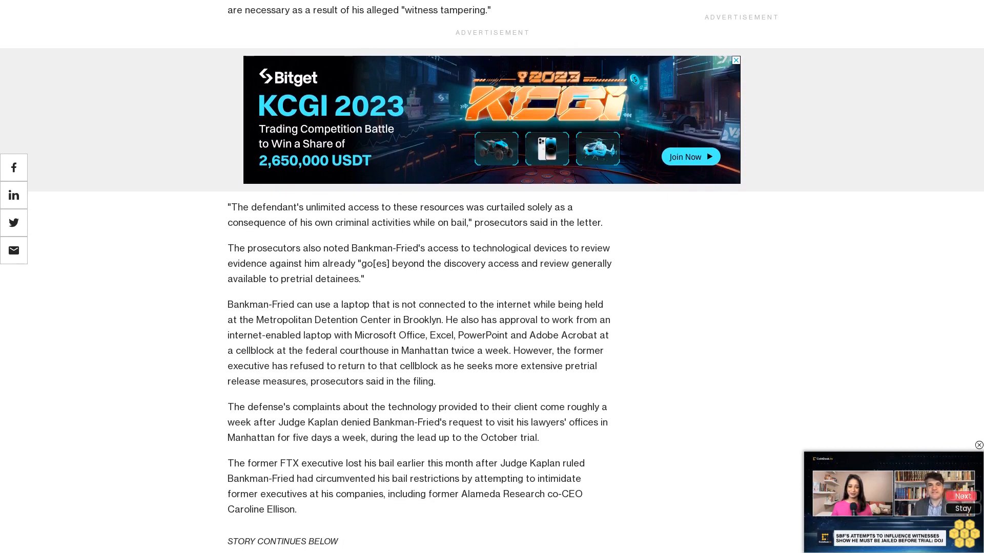
scroll(down, 3)
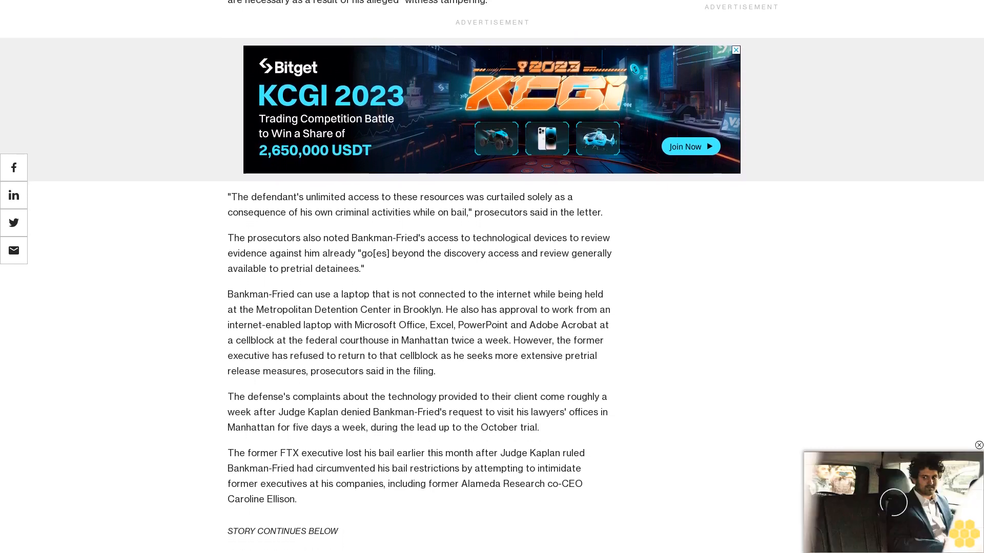
scroll(down, 3)
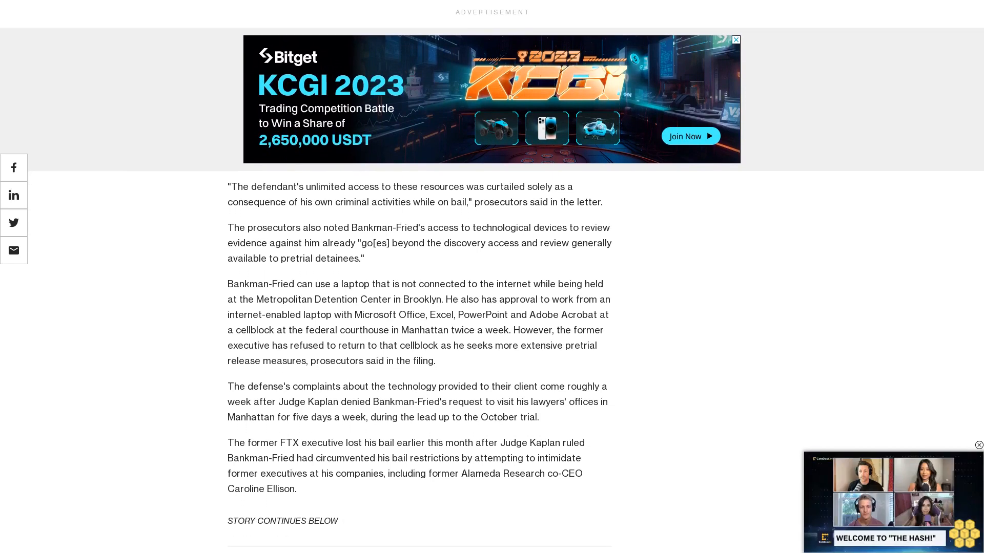
scroll(down, 3)
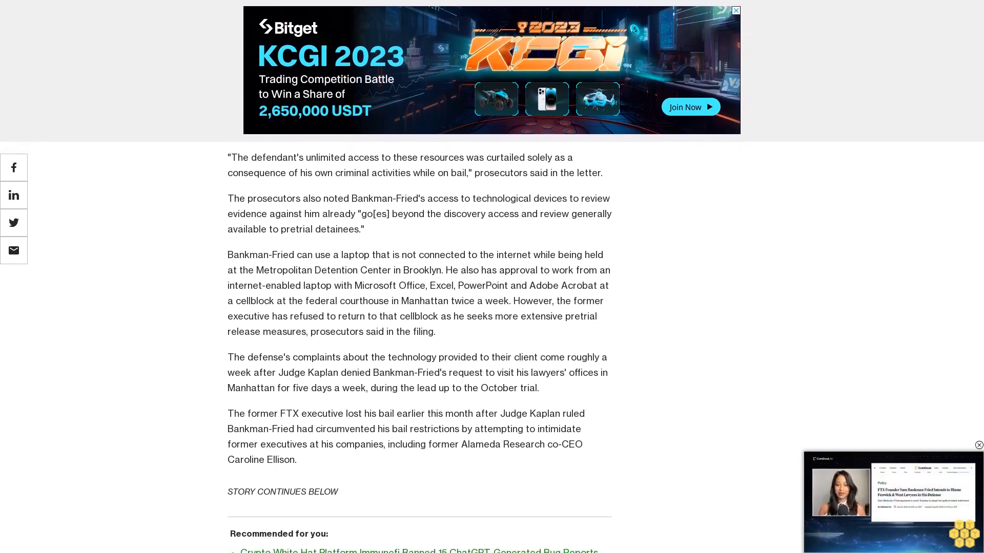
scroll(down, 3)
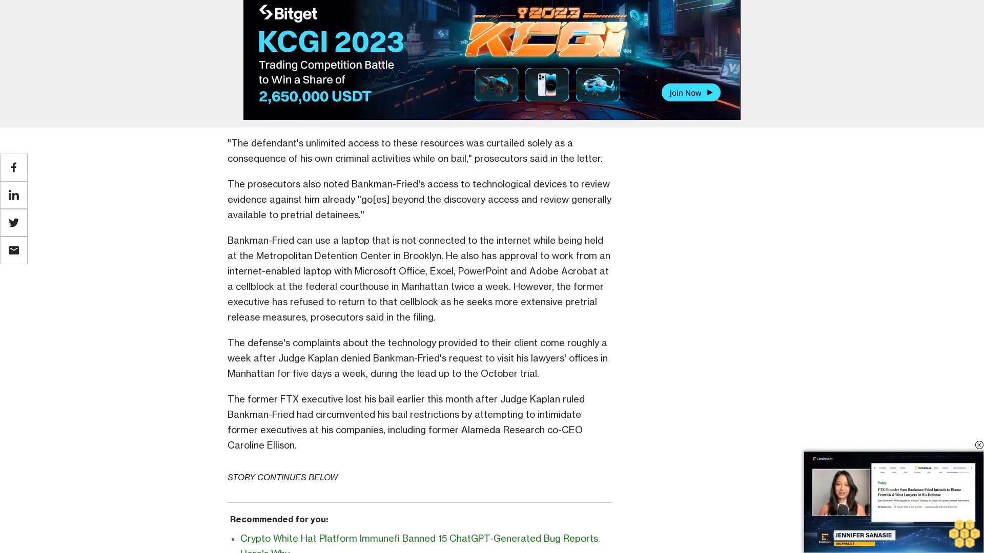
scroll(down, 3)
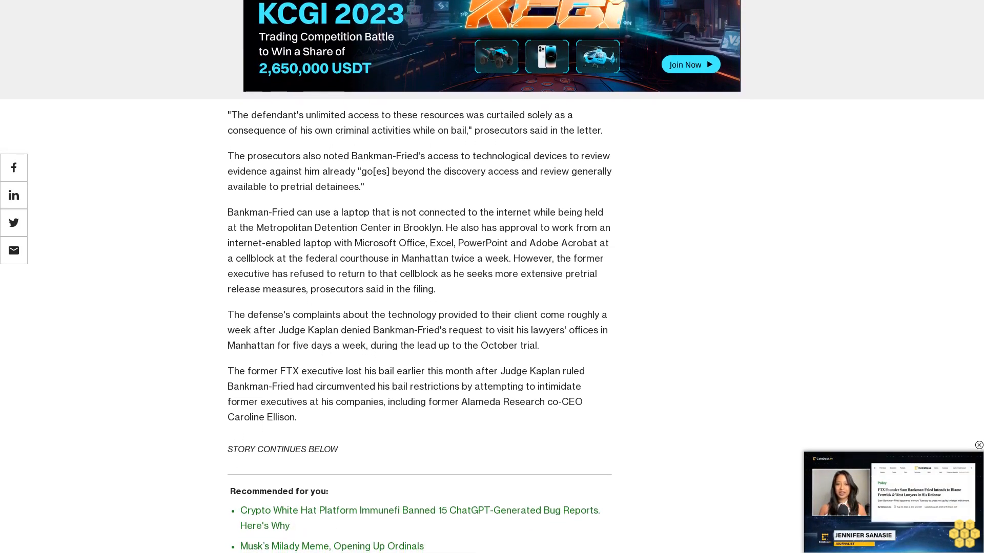
scroll(down, 3)
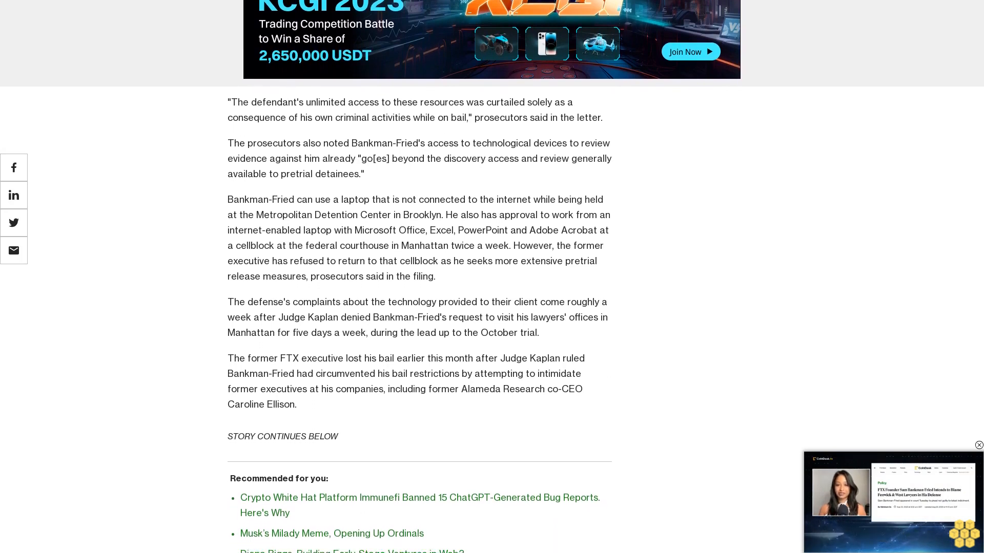
scroll(down, 3)
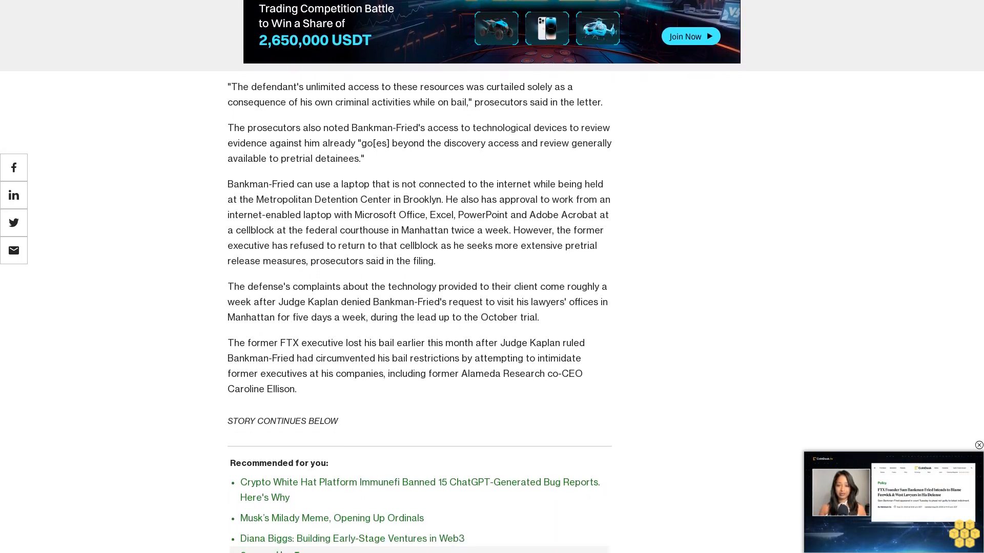
scroll(down, 3)
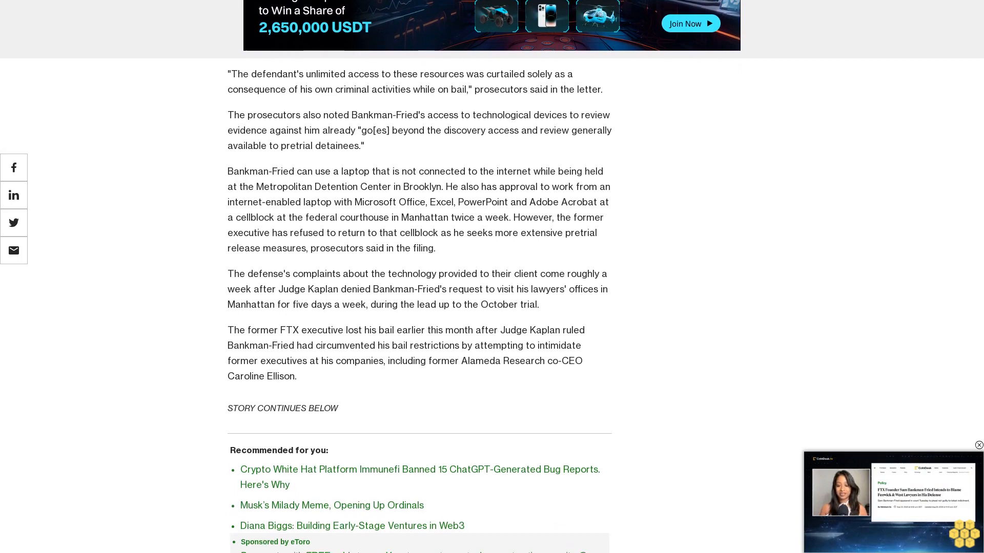
scroll(down, 3)
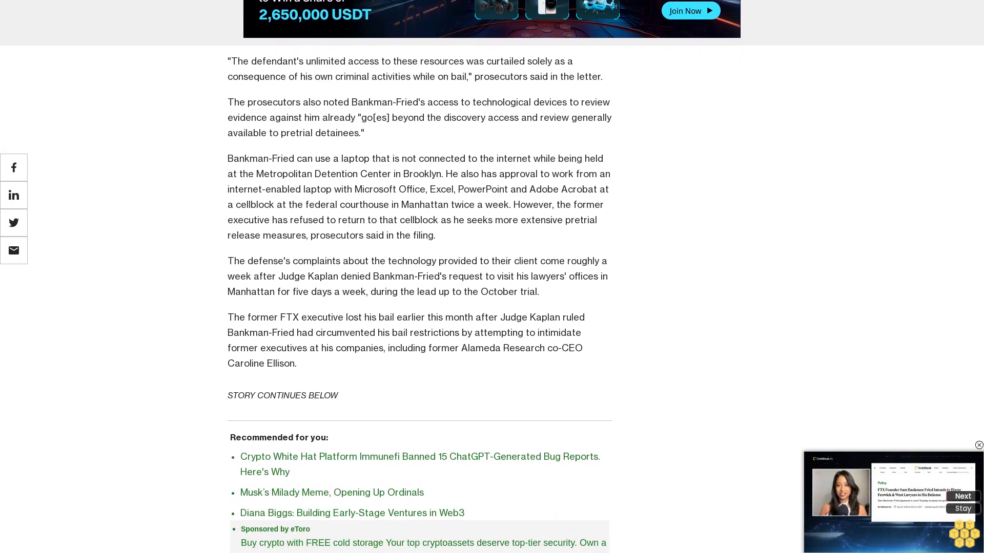